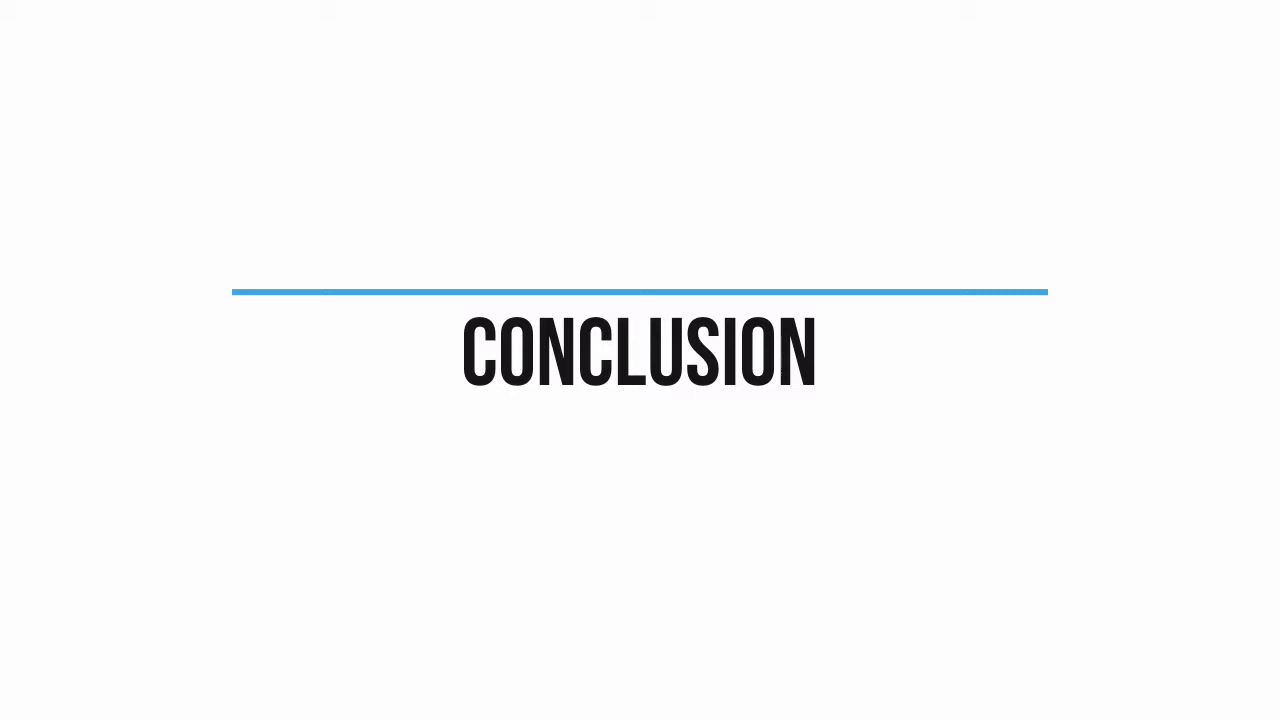
Step: Advance from the Conclusion and Start Somewhere slides to the 'Have a great day!' slide
{"action": "key", "text": "Right"}
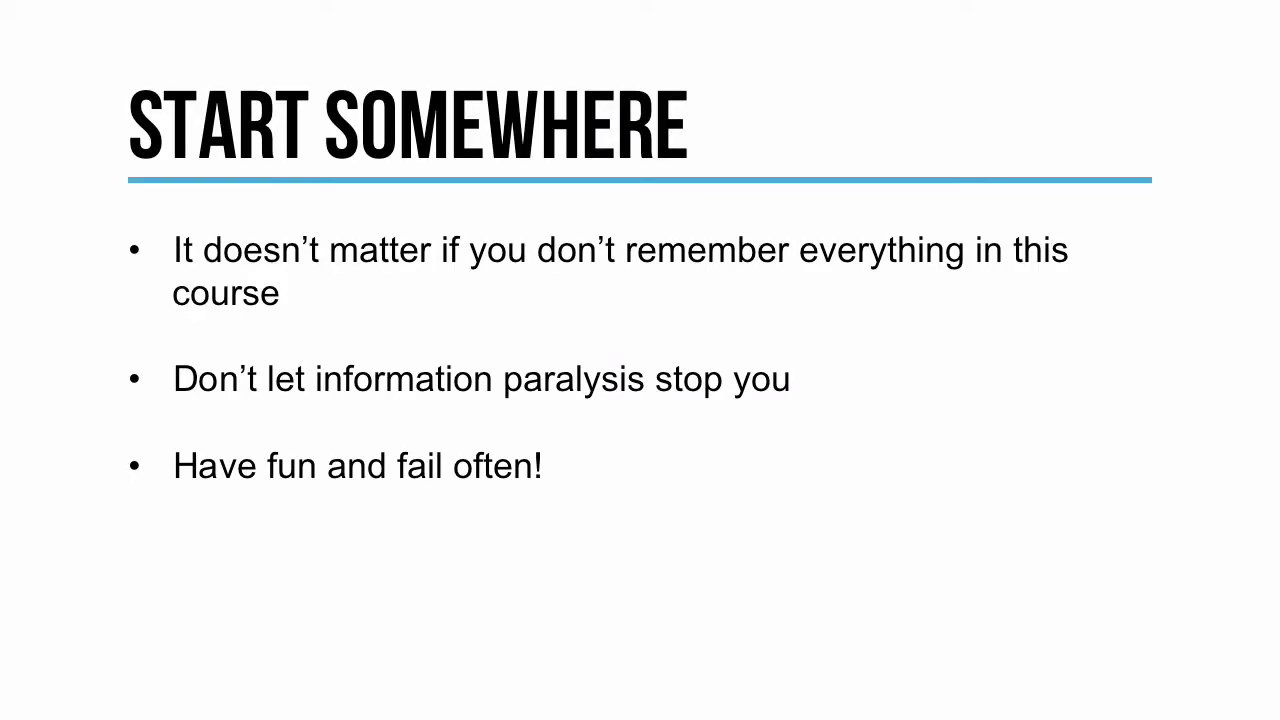
{"action": "key", "text": "Right"}
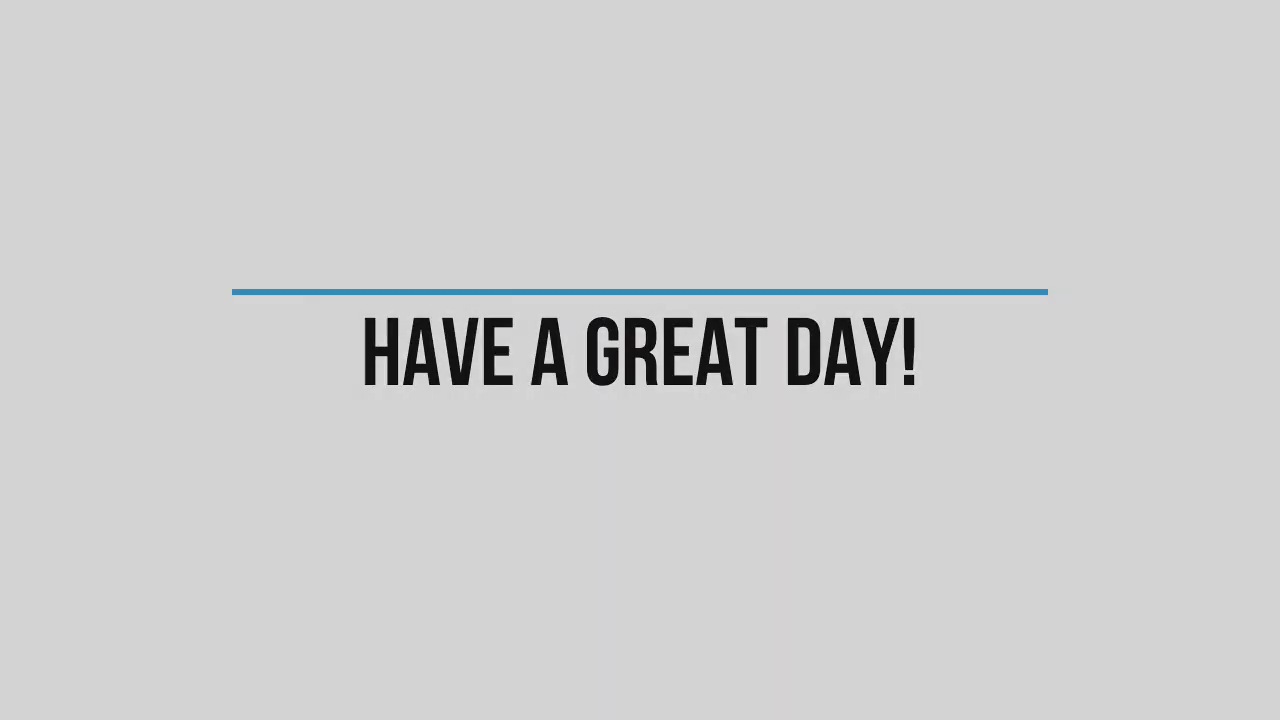